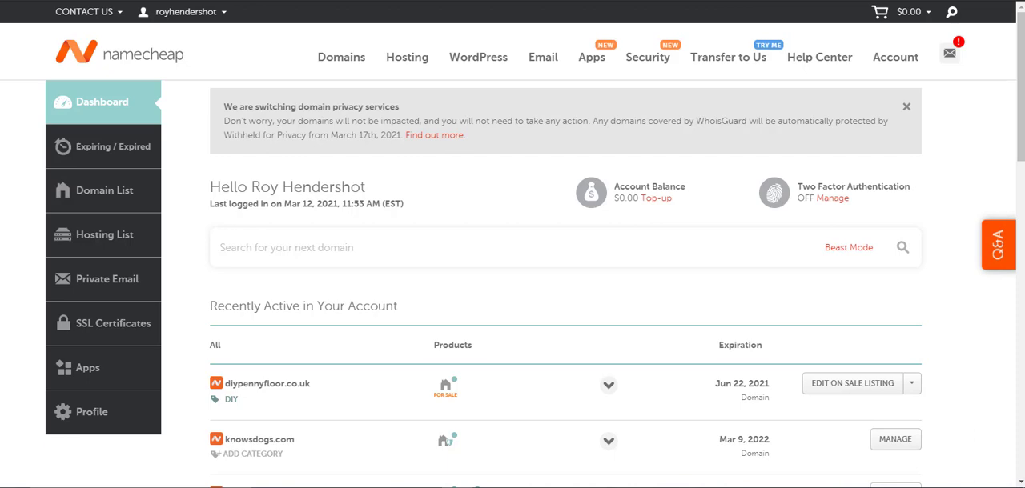
Scroll the dashboard down to the Recently Active domains list
scroll("down", 3)
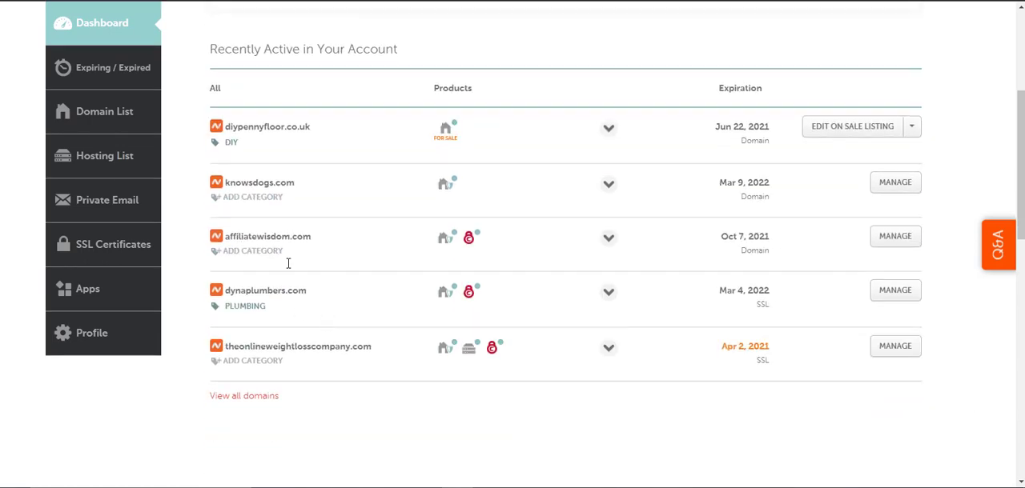
mouse_move(278, 182)
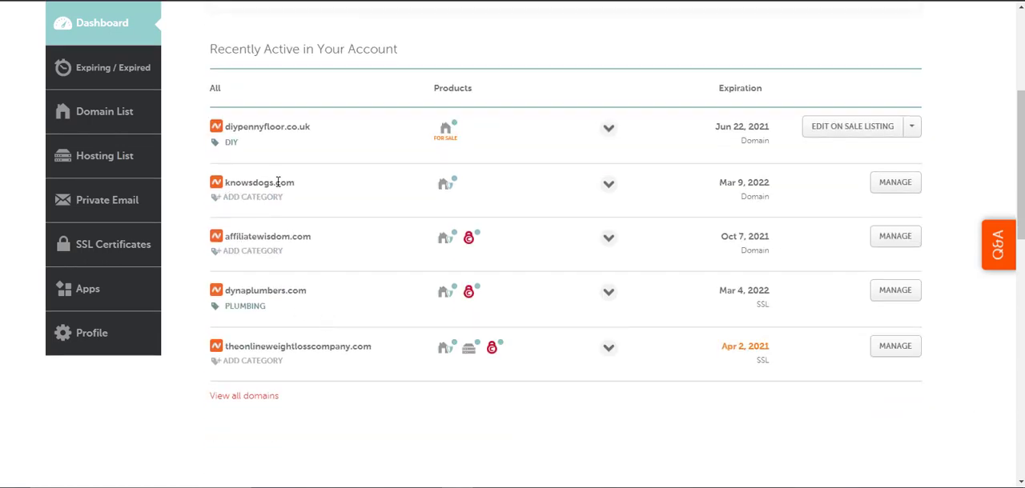
mouse_move(856, 205)
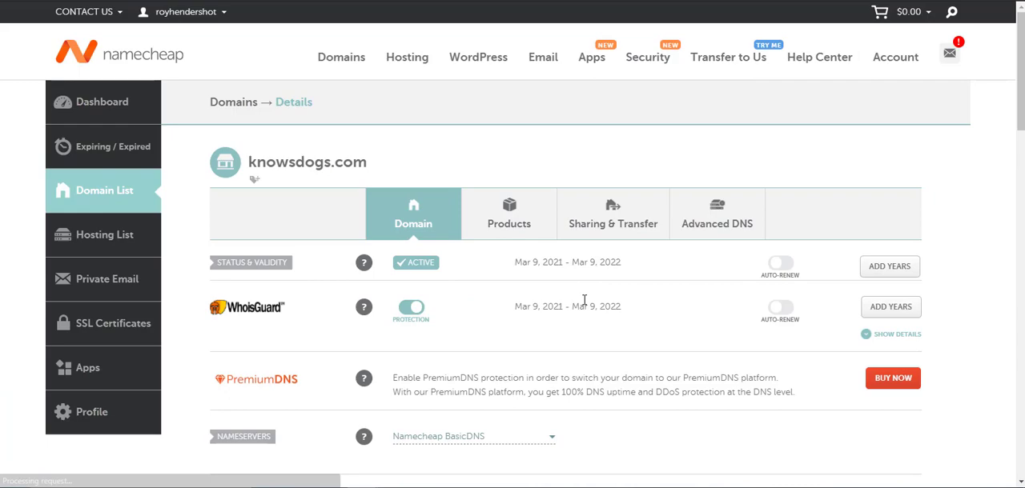
Scroll the knowsdogs.com details page down to the NAMESERVERS row
scroll("down", 3)
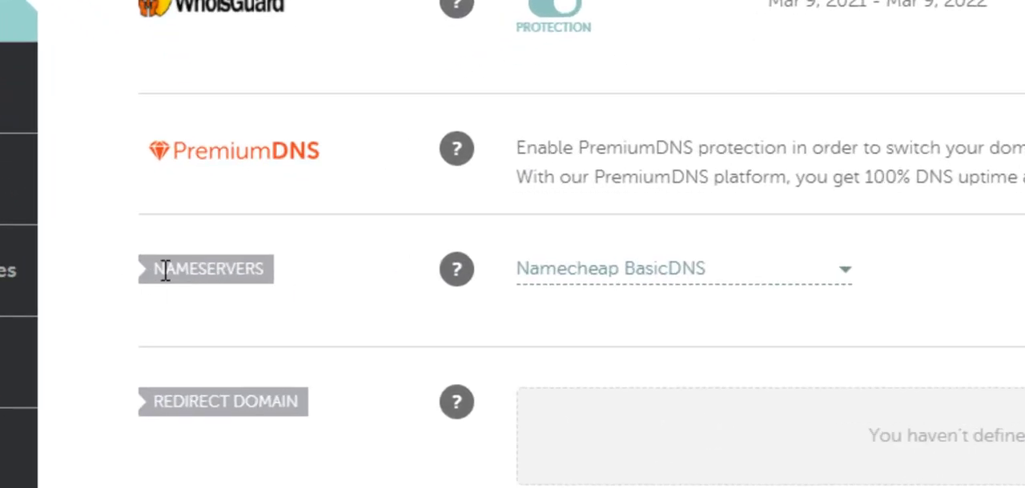
mouse_move(560, 308)
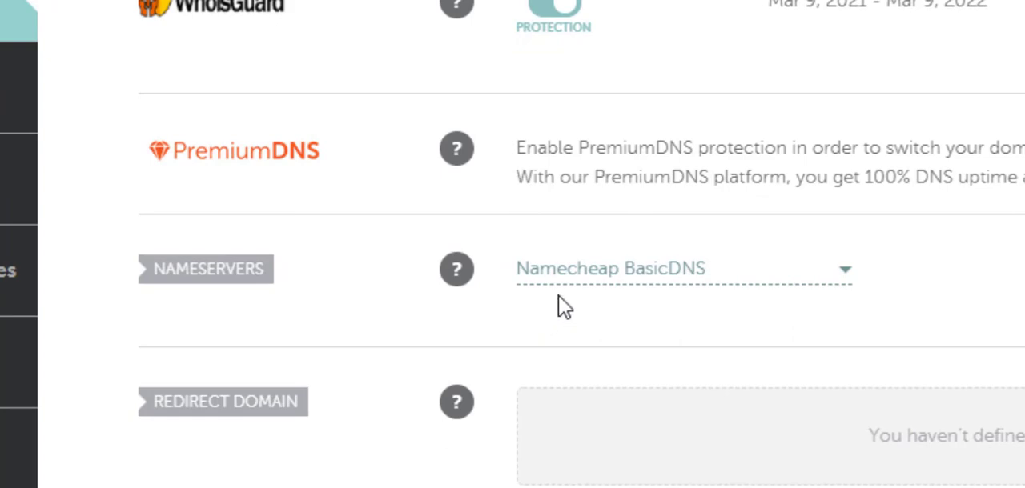
mouse_move(675, 293)
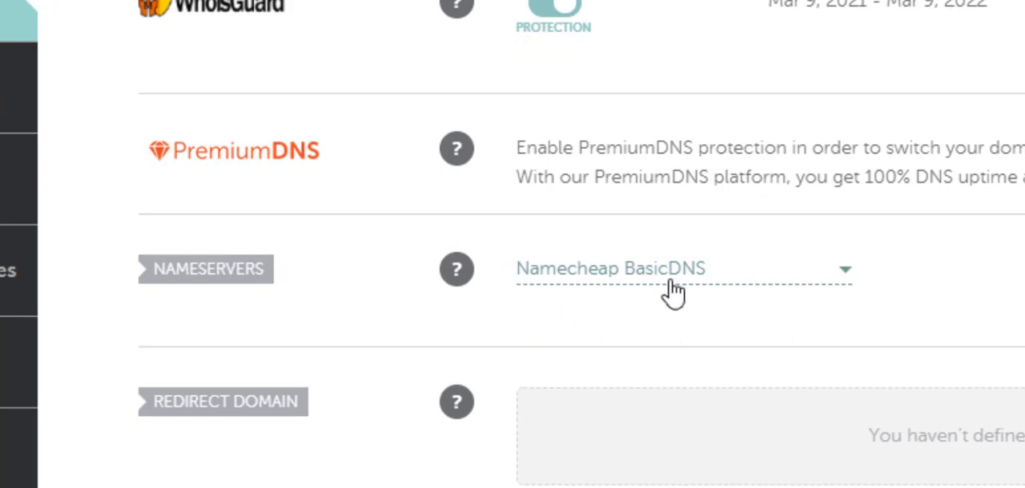
mouse_move(761, 288)
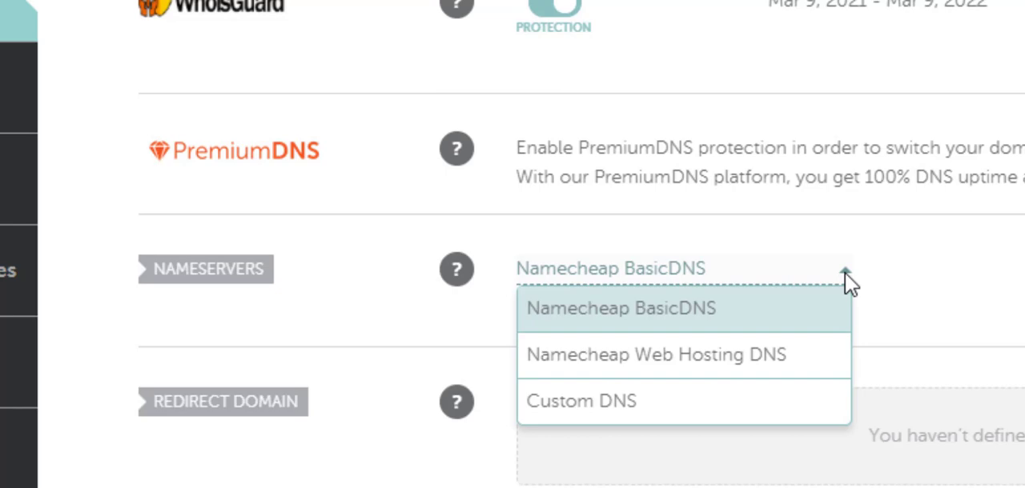
Select Custom DNS and enter ns1.xxxx and ns2.xxxx as the first two nameservers
left_click(581, 401)
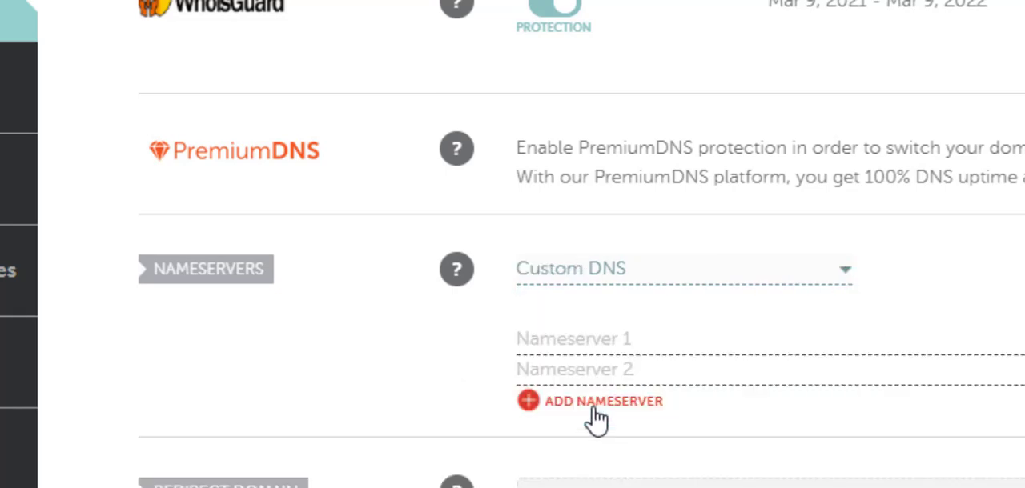
left_click(574, 338)
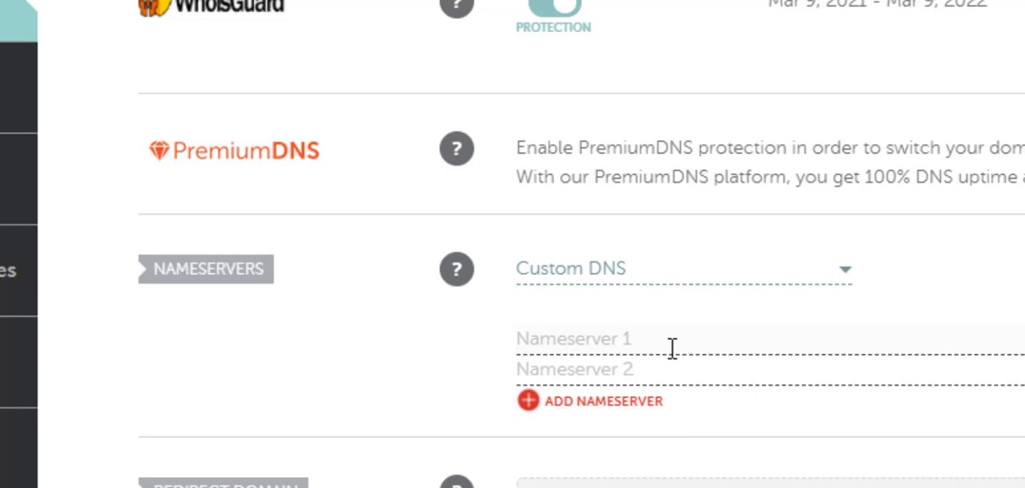
type("n")
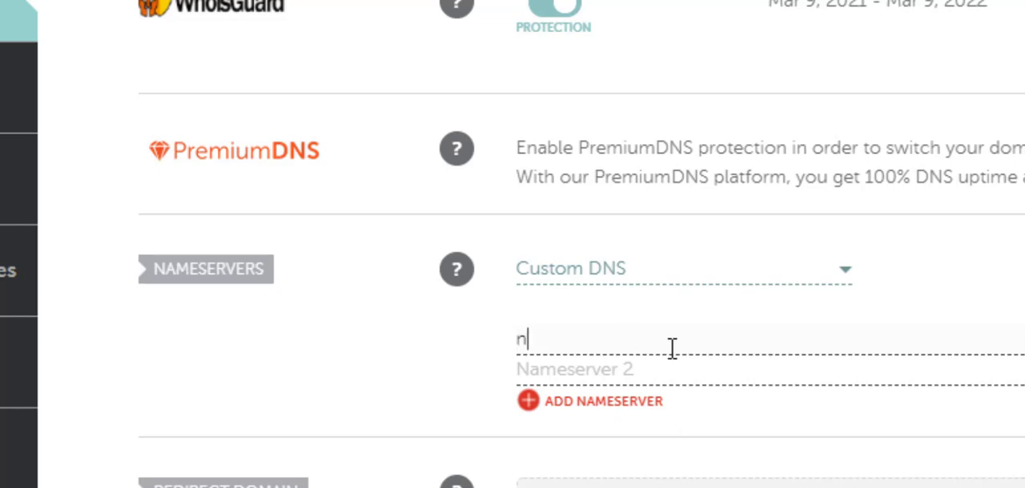
type("s1")
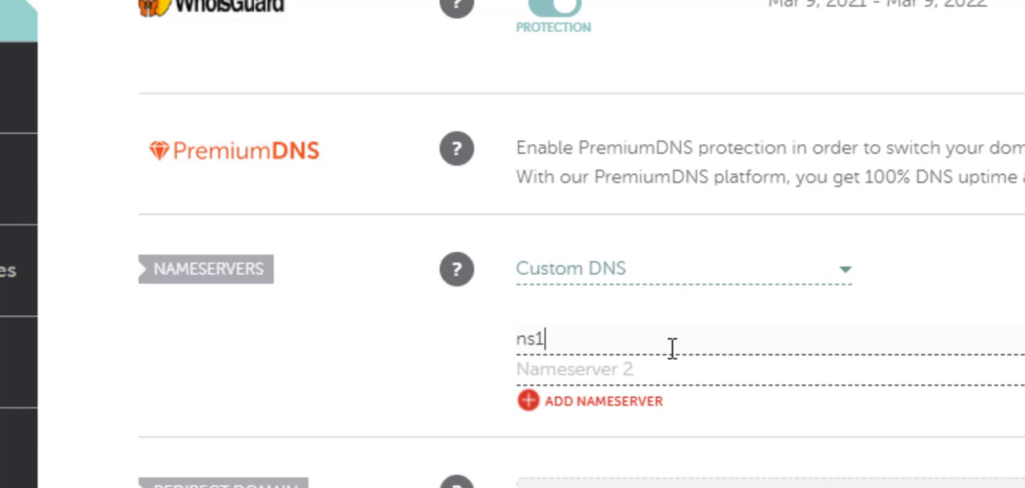
type(".xxxx")
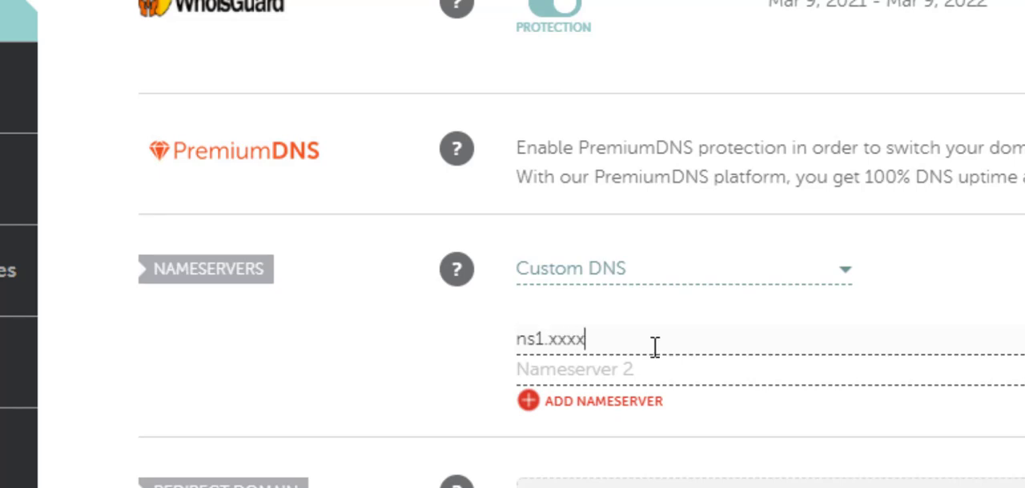
type("ns2")
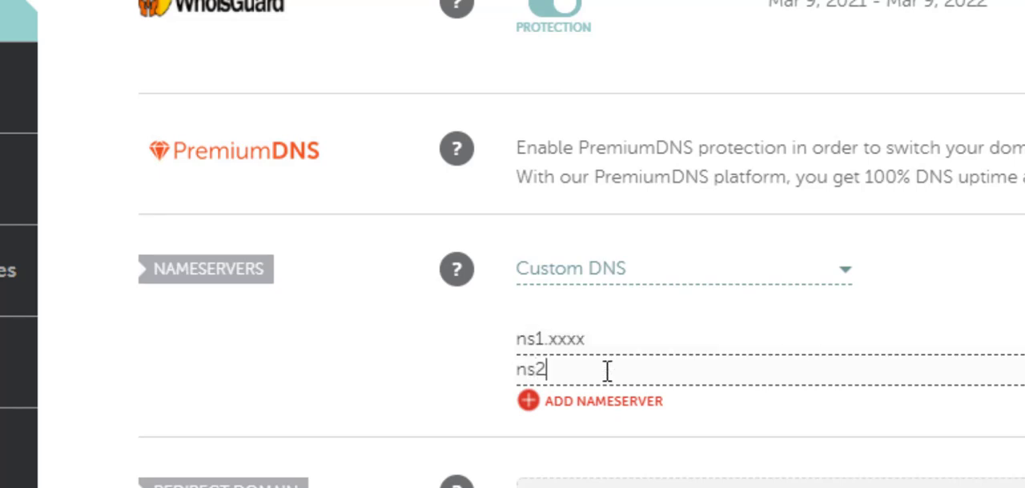
type(".xxx")
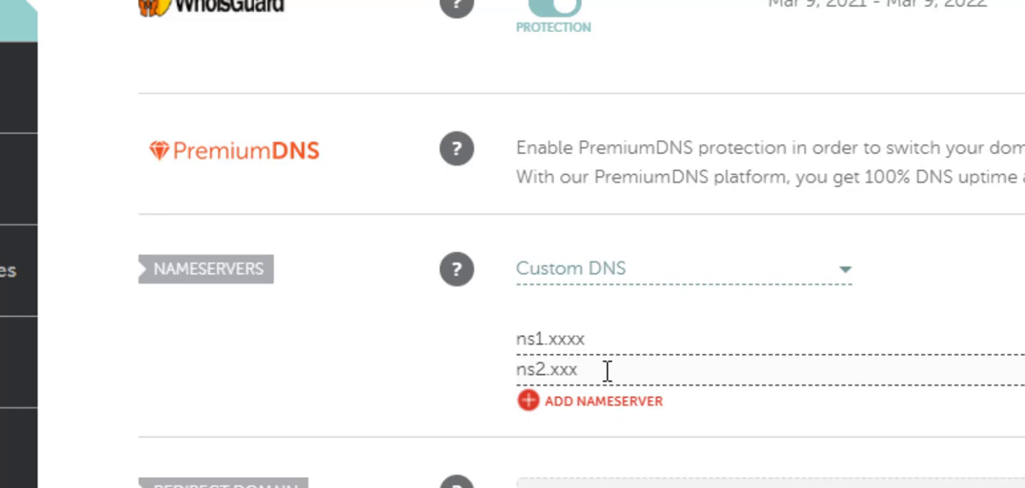
type("x")
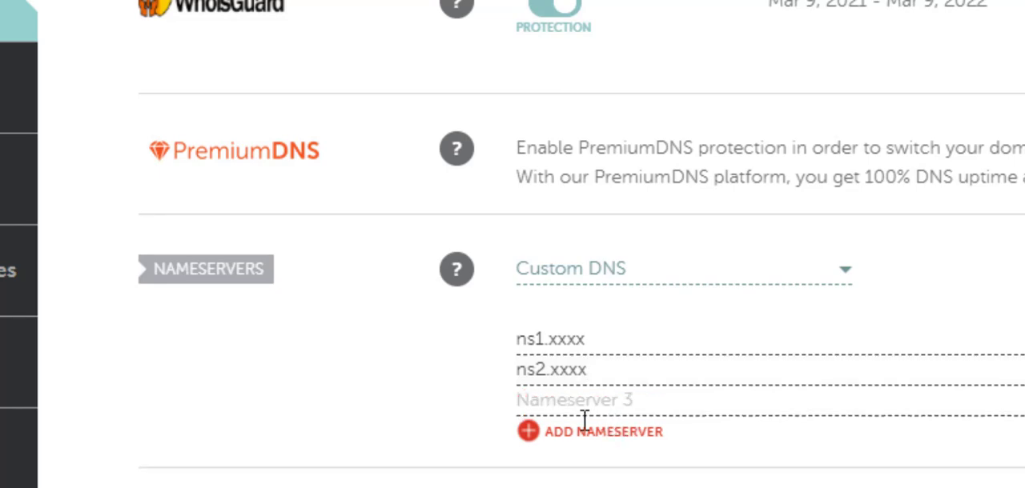
Enter ns3.xxxx in Nameserver 3, add a fourth slot, and enter ns4.xxxx
type("ns3.xxxx")
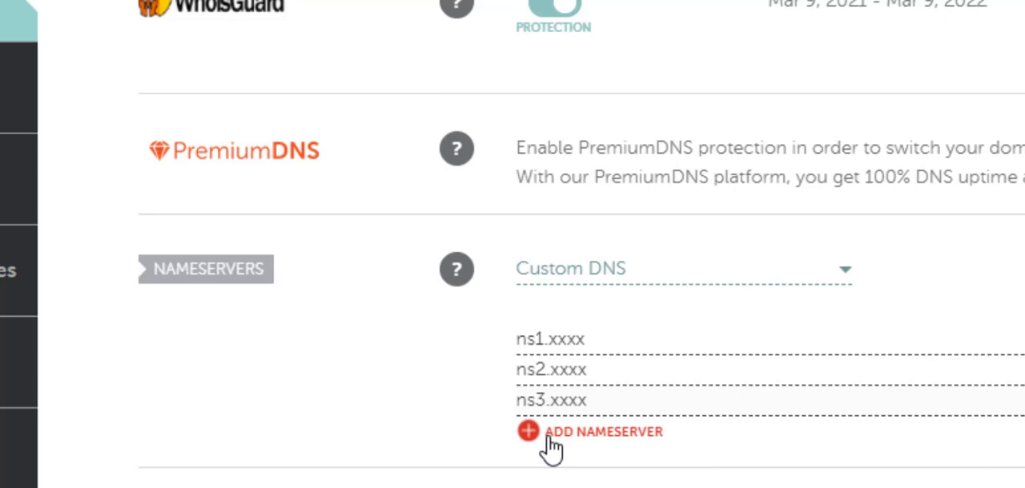
left_click(528, 432)
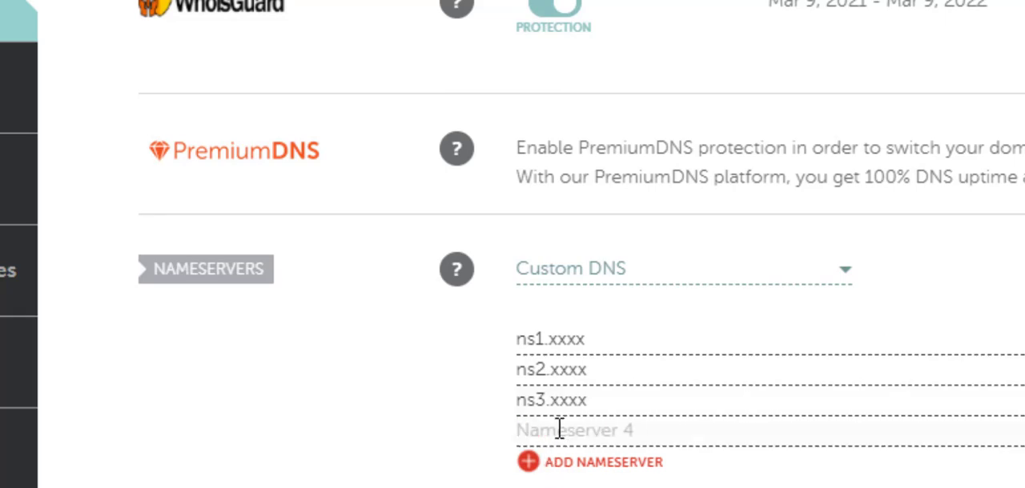
type("ns4.")
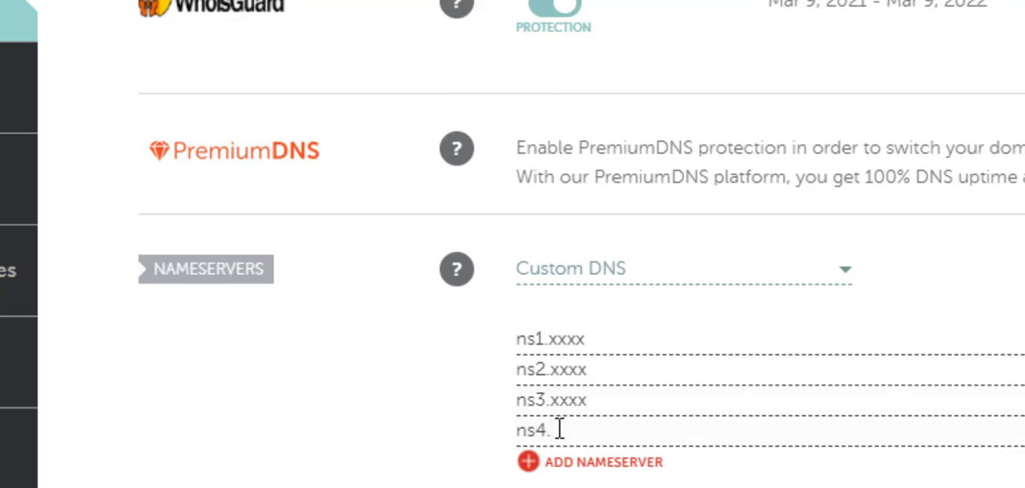
type("xxxx")
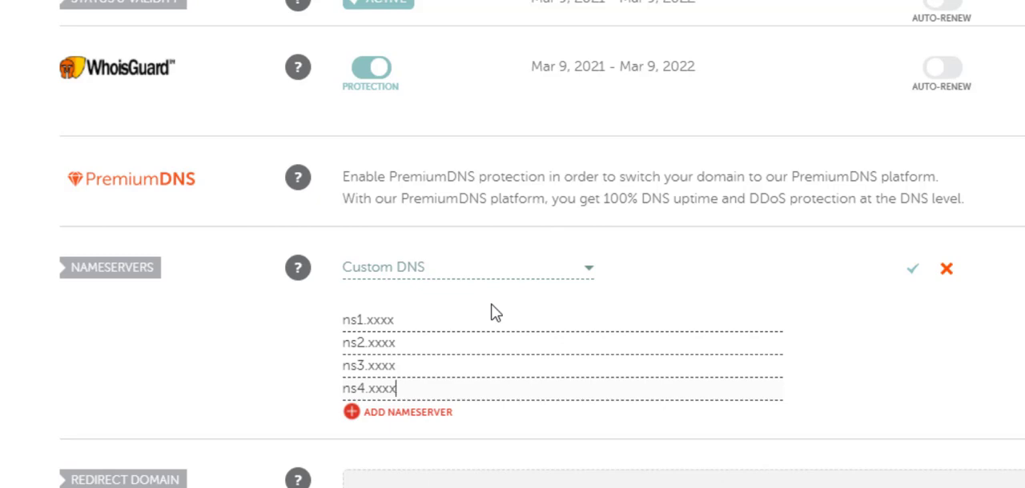
mouse_move(778, 313)
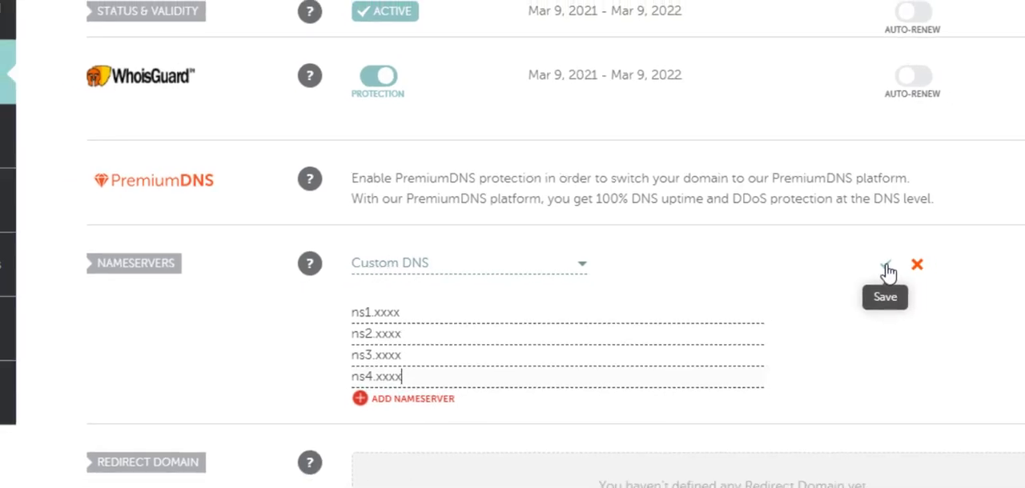
Attempt to save the four placeholder nameservers, triggering an error banner
left_click(884, 266)
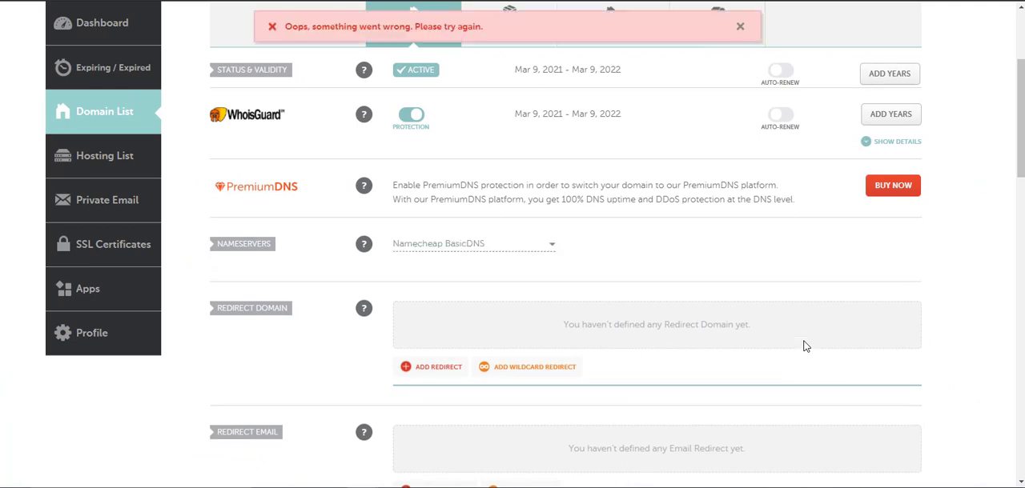
mouse_move(470, 248)
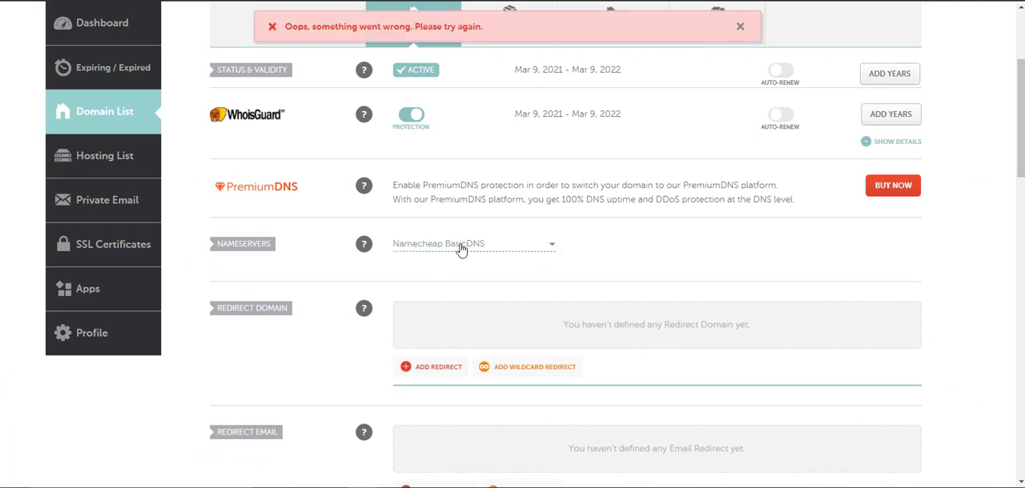
Save Custom DNS with ns1.virtono.com and ns2.virtono.com for knowsdogs.com
left_click(472, 243)
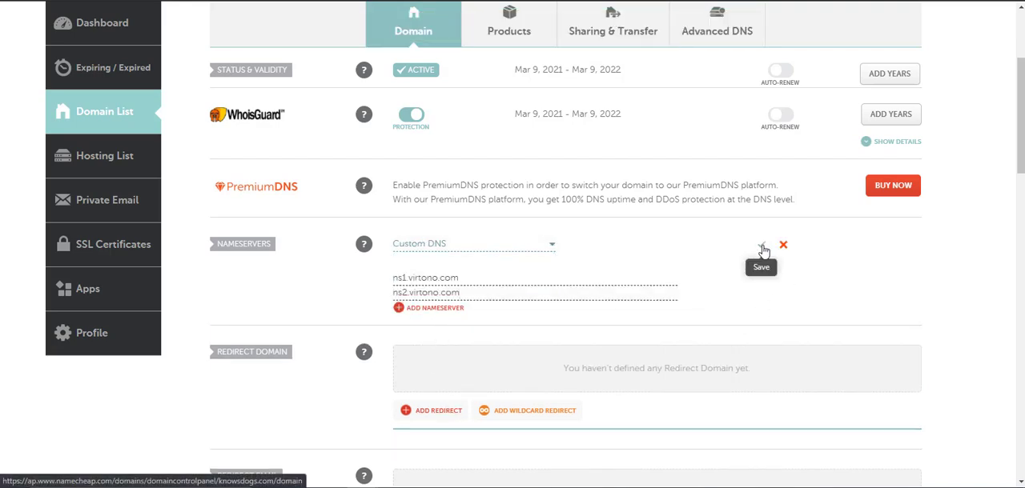
left_click(761, 245)
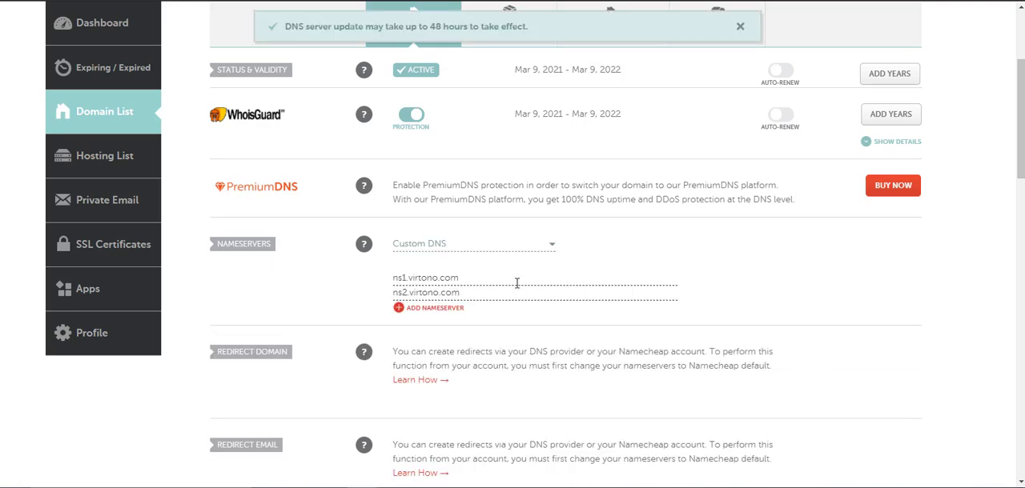
mouse_move(417, 39)
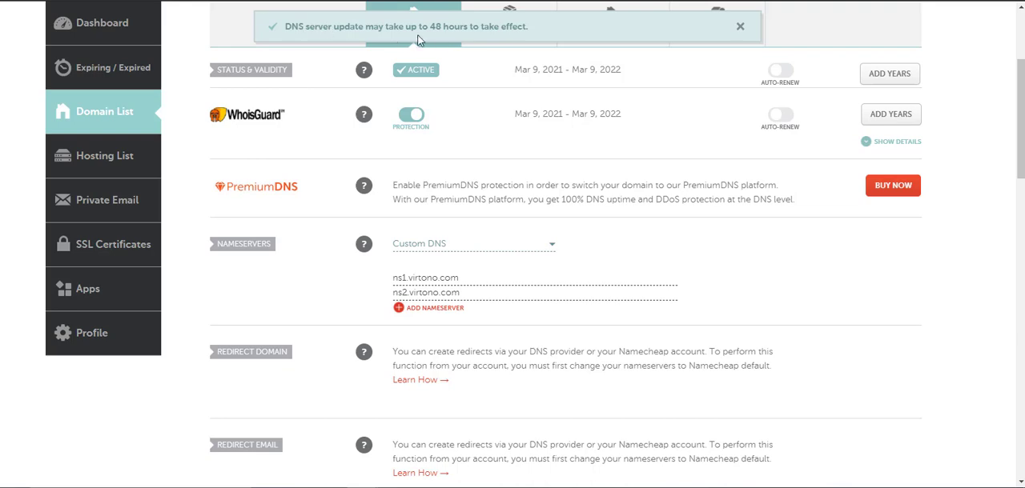
mouse_move(648, 320)
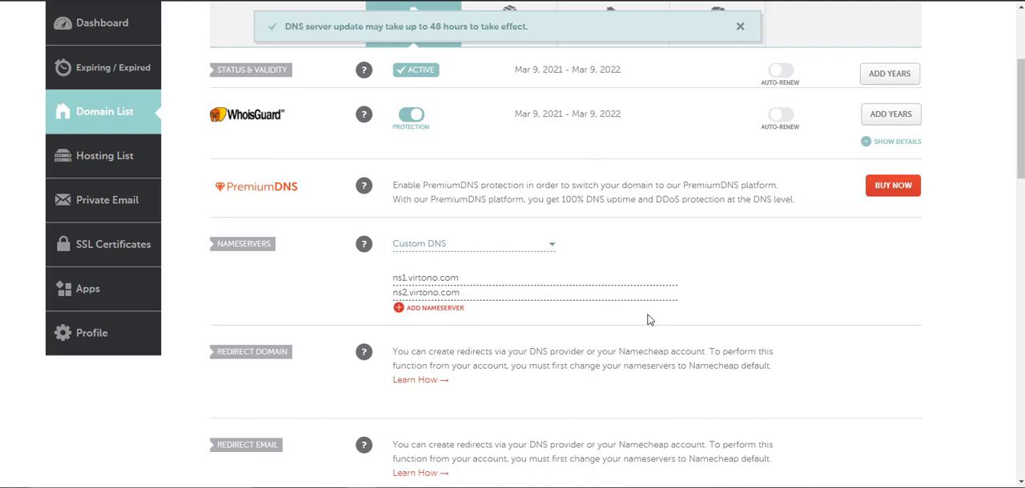
left_click(739, 25)
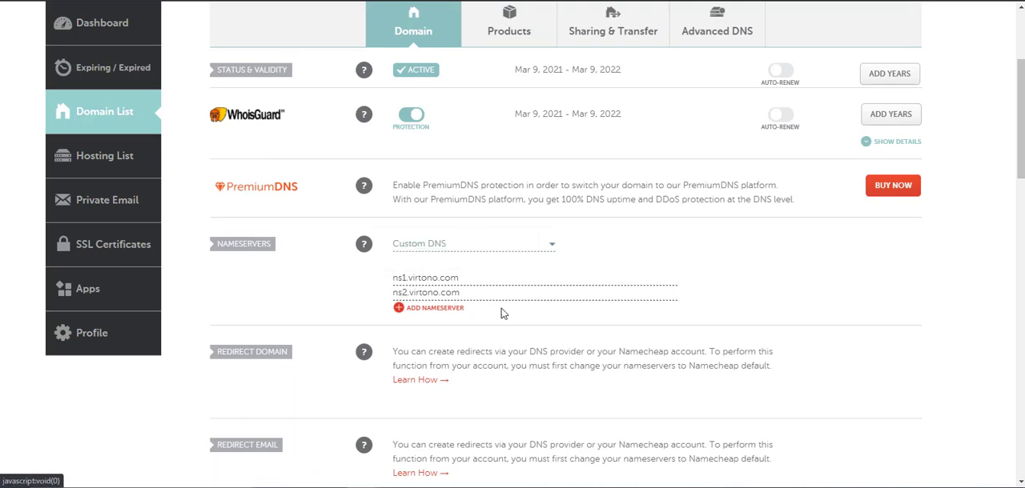
mouse_move(514, 310)
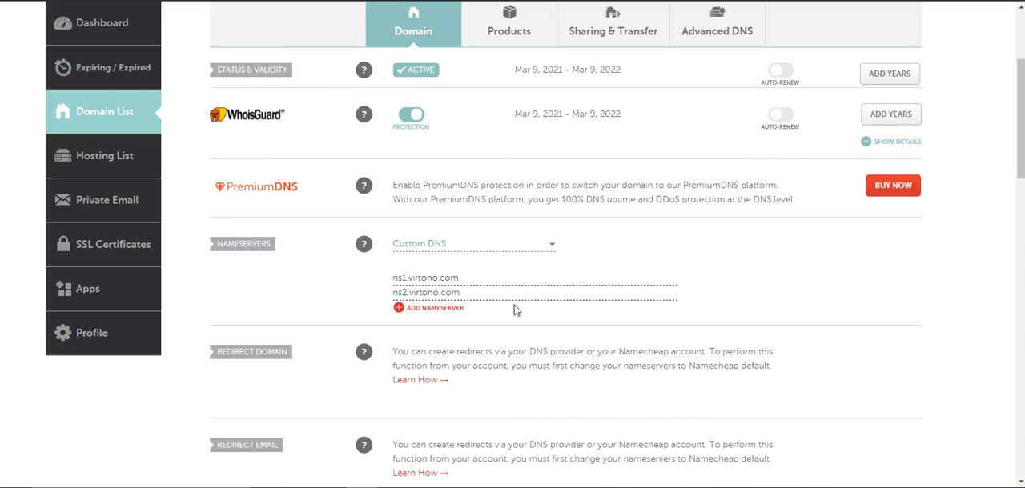
mouse_move(802, 383)
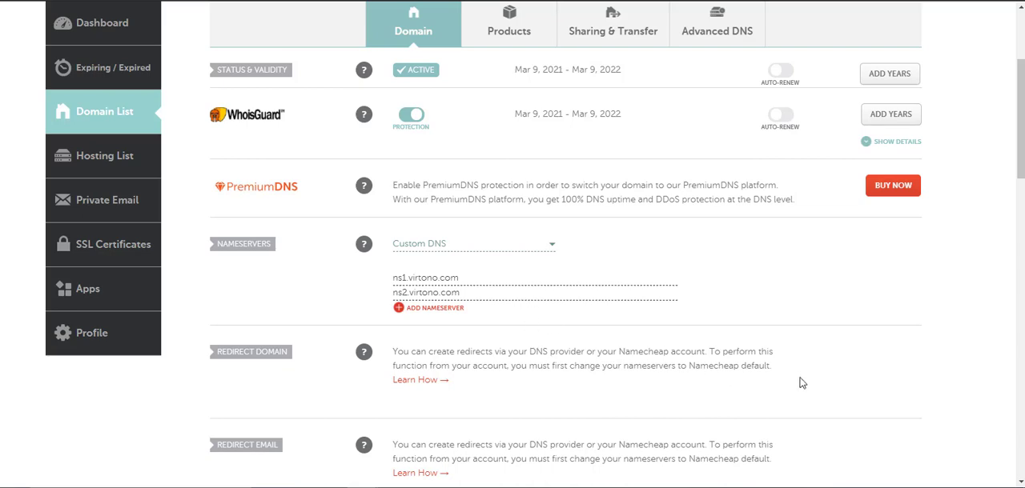